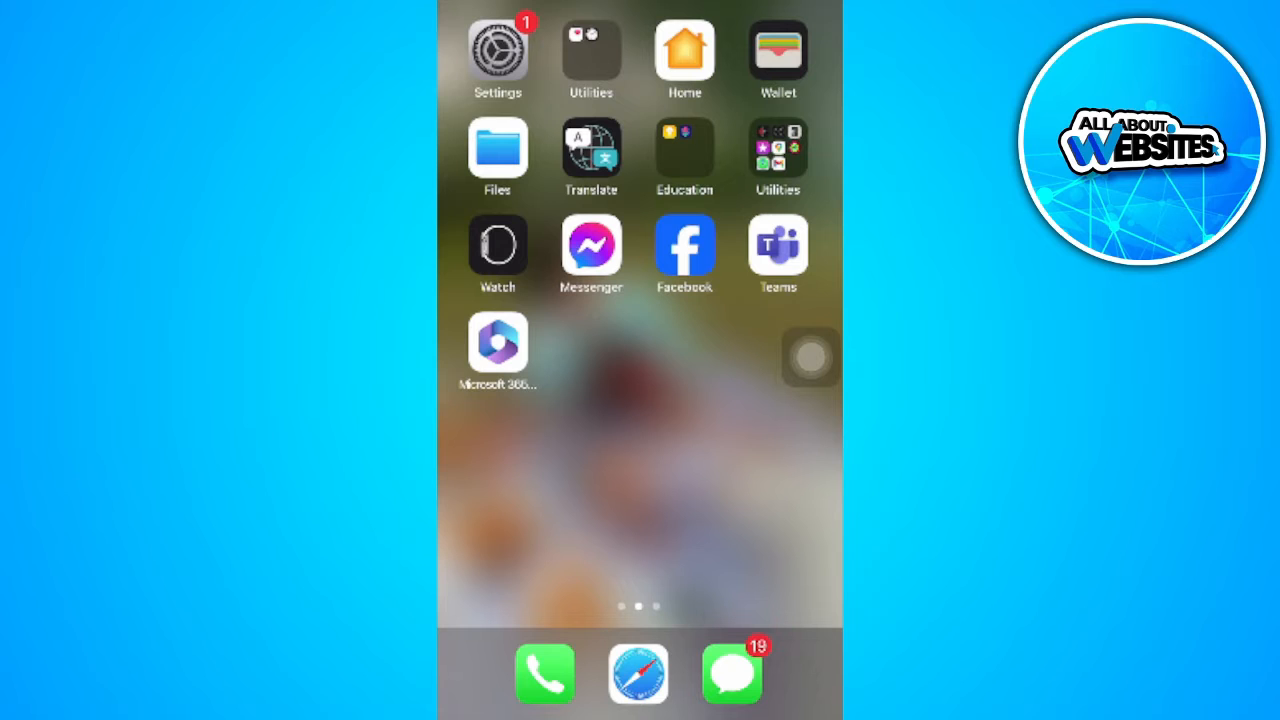
Open Settings to view the Wi-Fi page connected to GlobeAtHome_399F4_2.4
{"action": "left_click", "coordinate": [498, 52]}
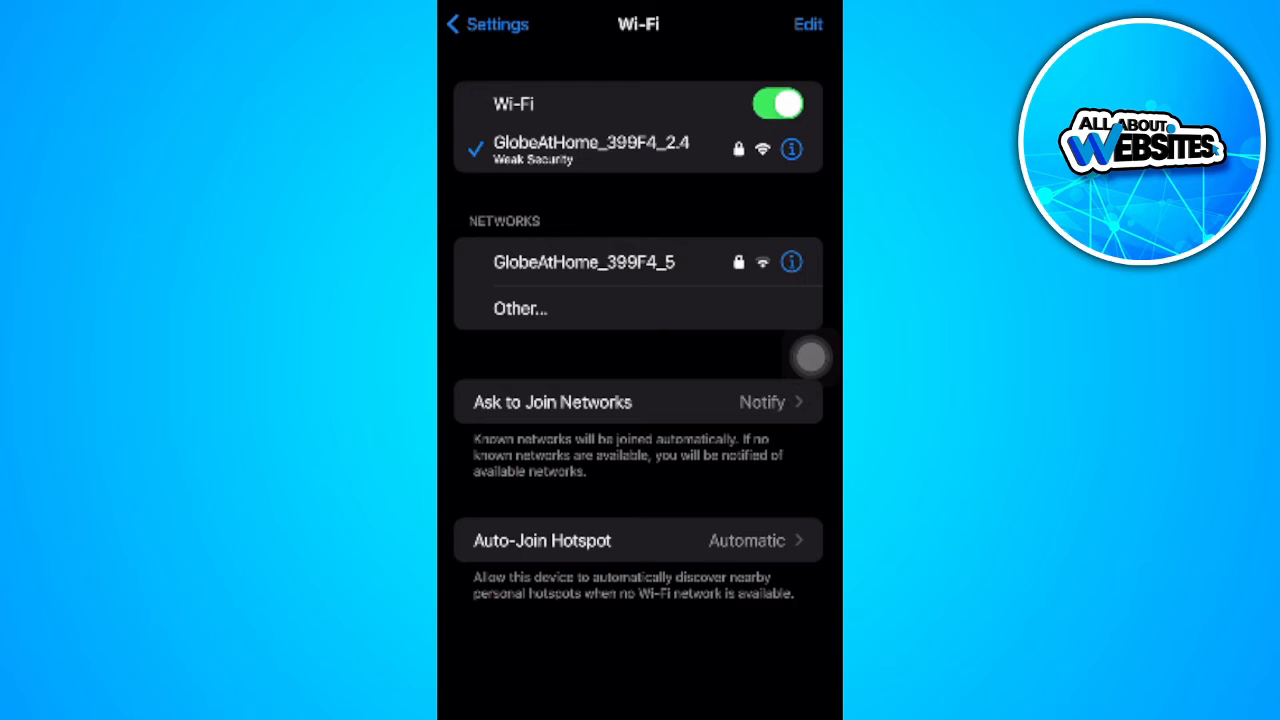
Check Software Update under General, showing iOS 16.7.7 preparing, then return to General
{"action": "left_click", "coordinate": [486, 24]}
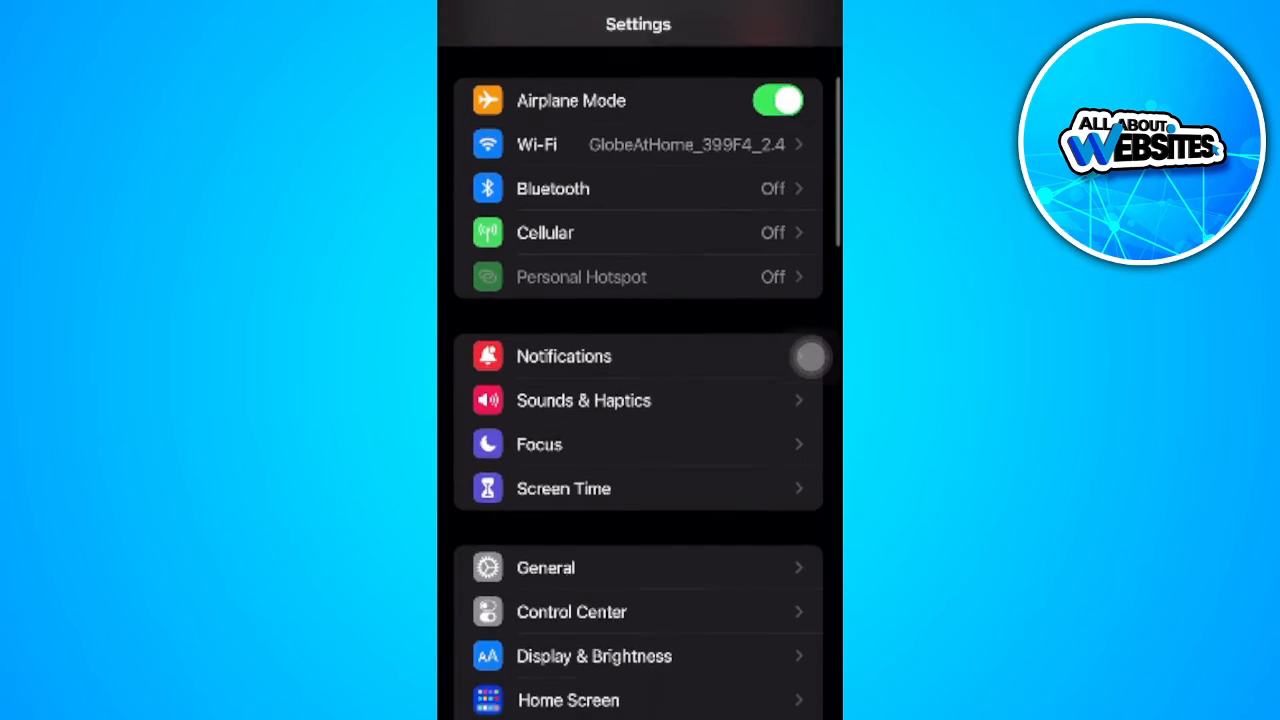
{"action": "left_click", "coordinate": [544, 568]}
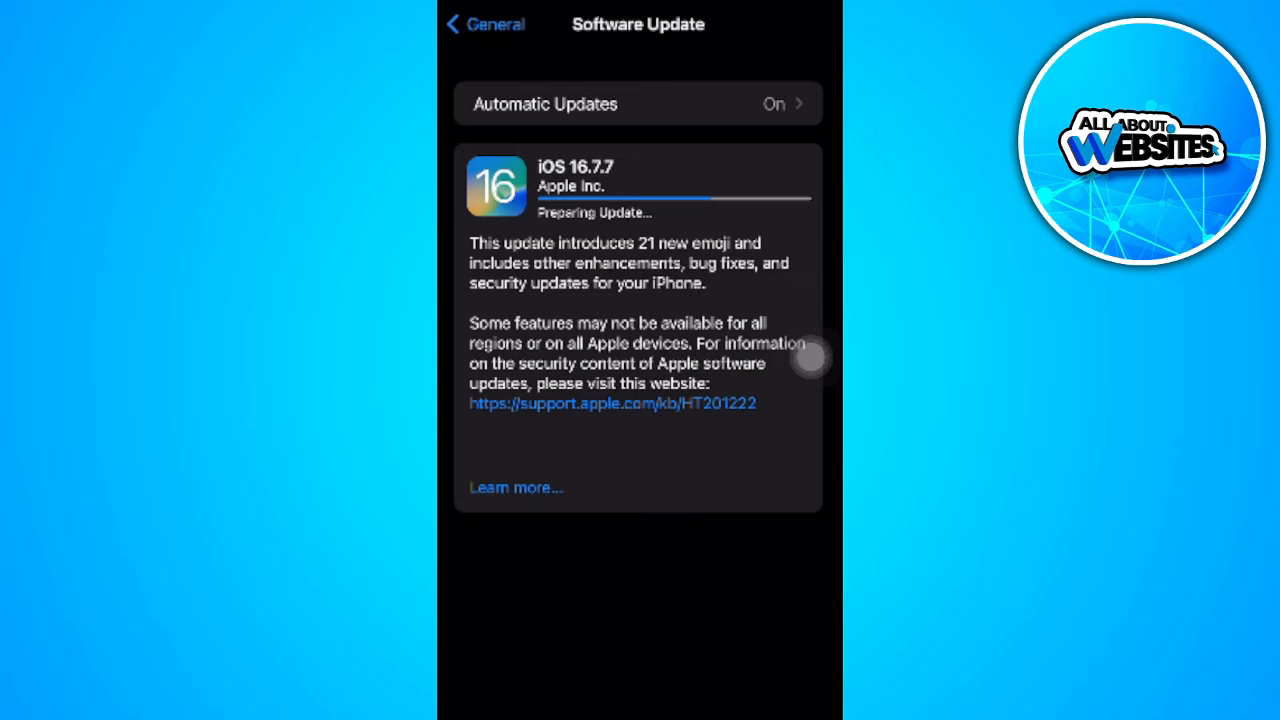
{"action": "left_click", "coordinate": [484, 24]}
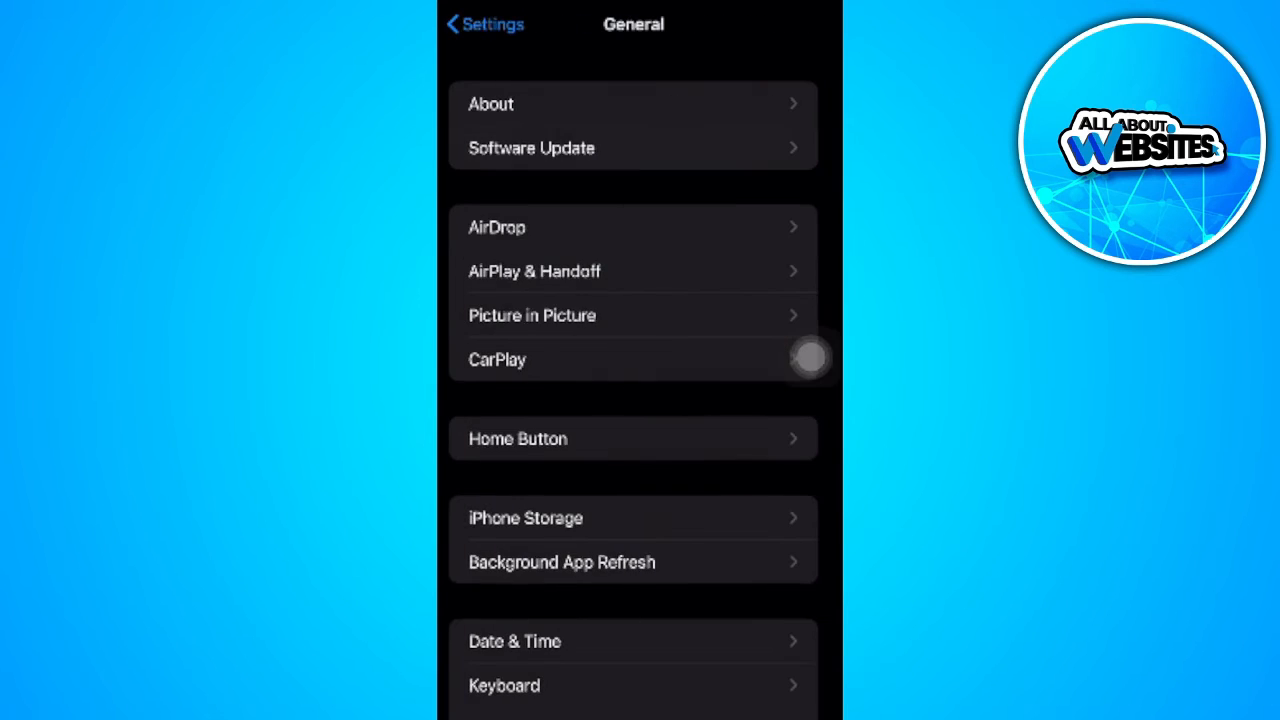
{"action": "scroll", "scroll_direction": "down", "scroll_amount": 3}
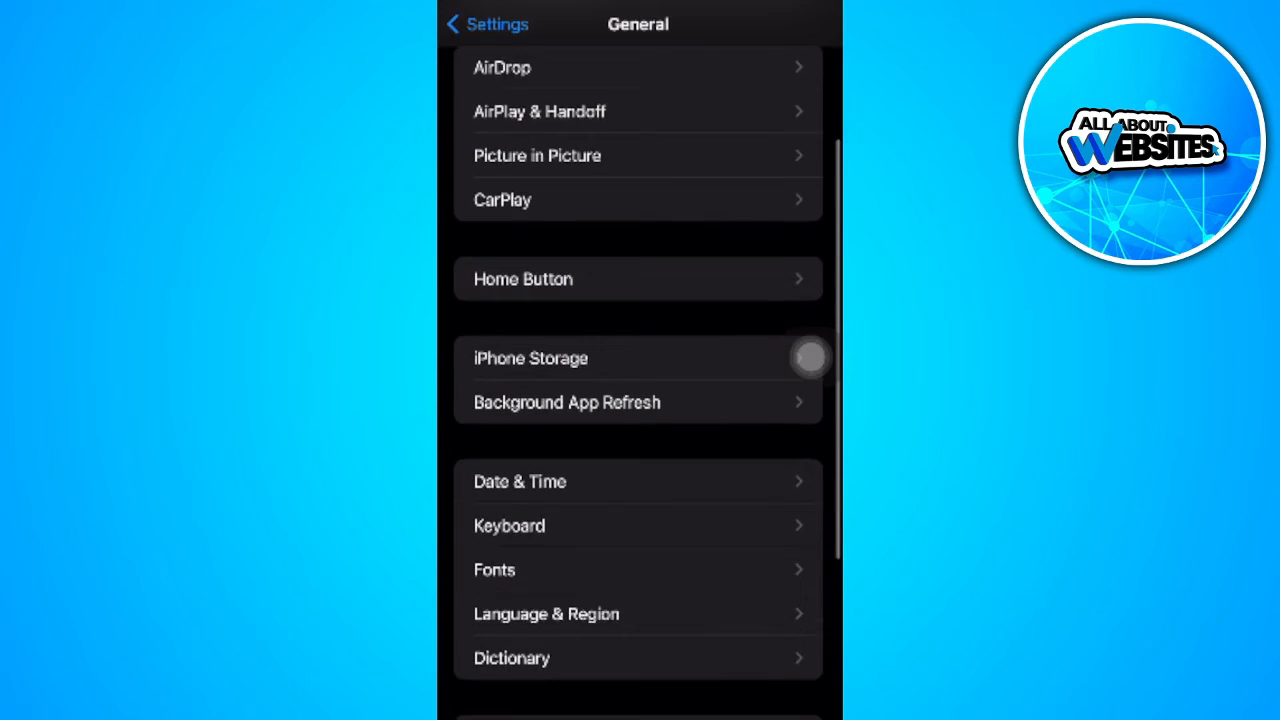
{"action": "scroll", "scroll_direction": "down", "scroll_amount": 3}
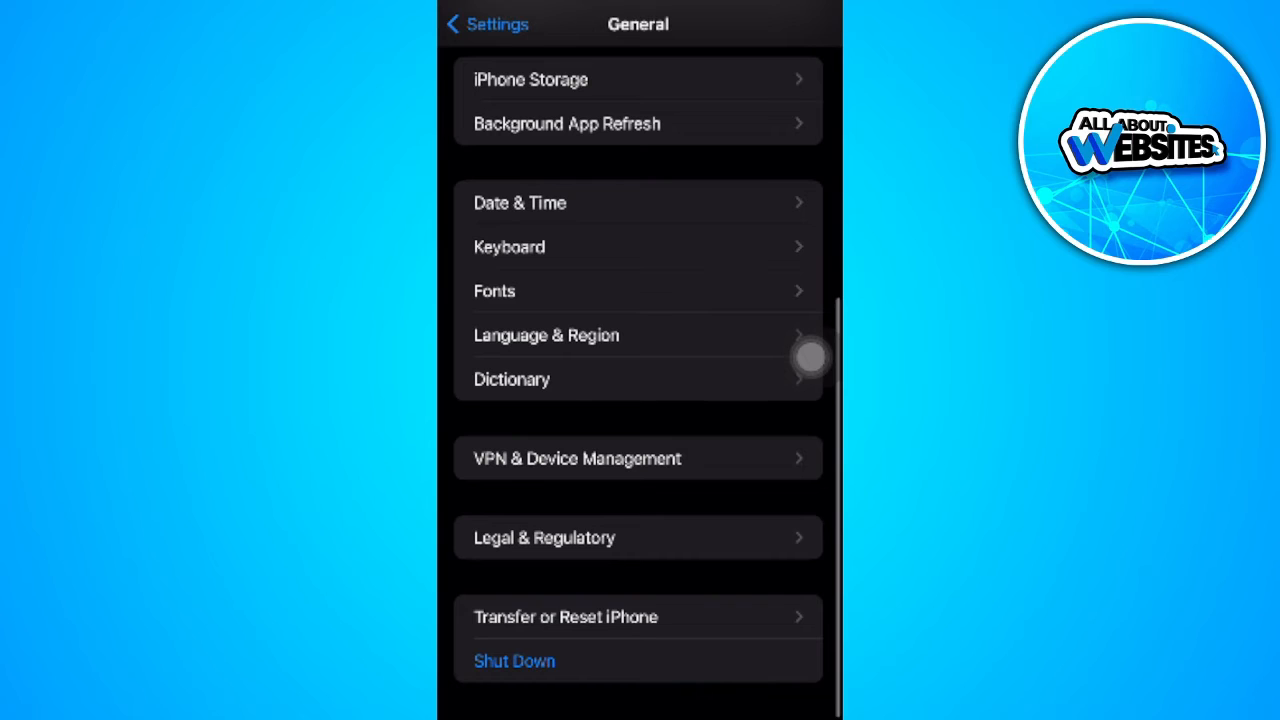
{"action": "left_click", "coordinate": [636, 458]}
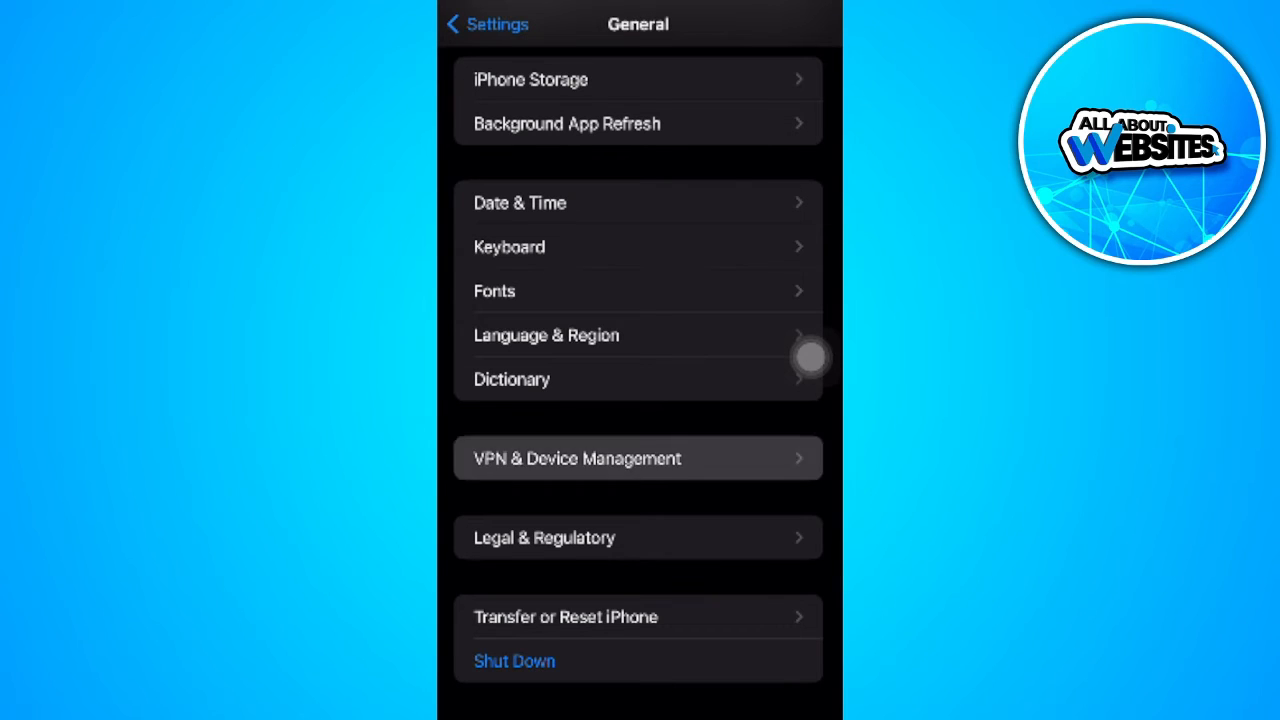
{"action": "left_click", "coordinate": [636, 458]}
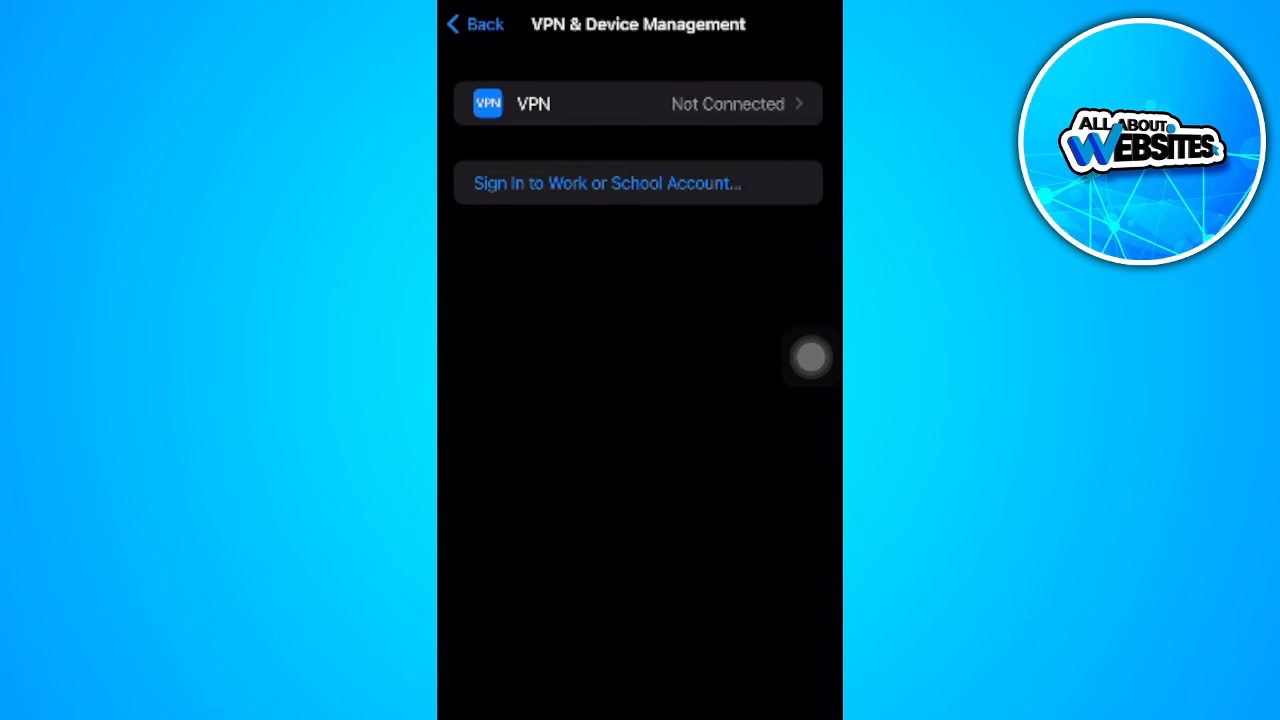
{"action": "left_click", "coordinate": [476, 24]}
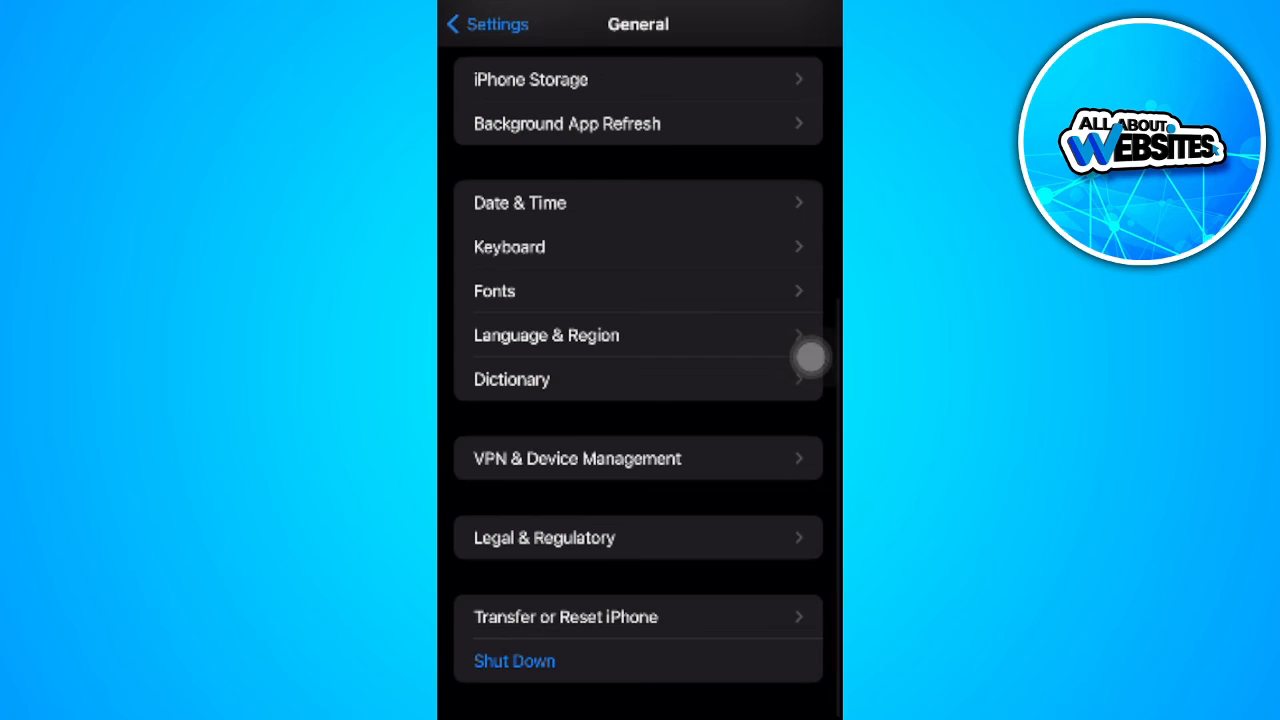
{"action": "left_click", "coordinate": [484, 24]}
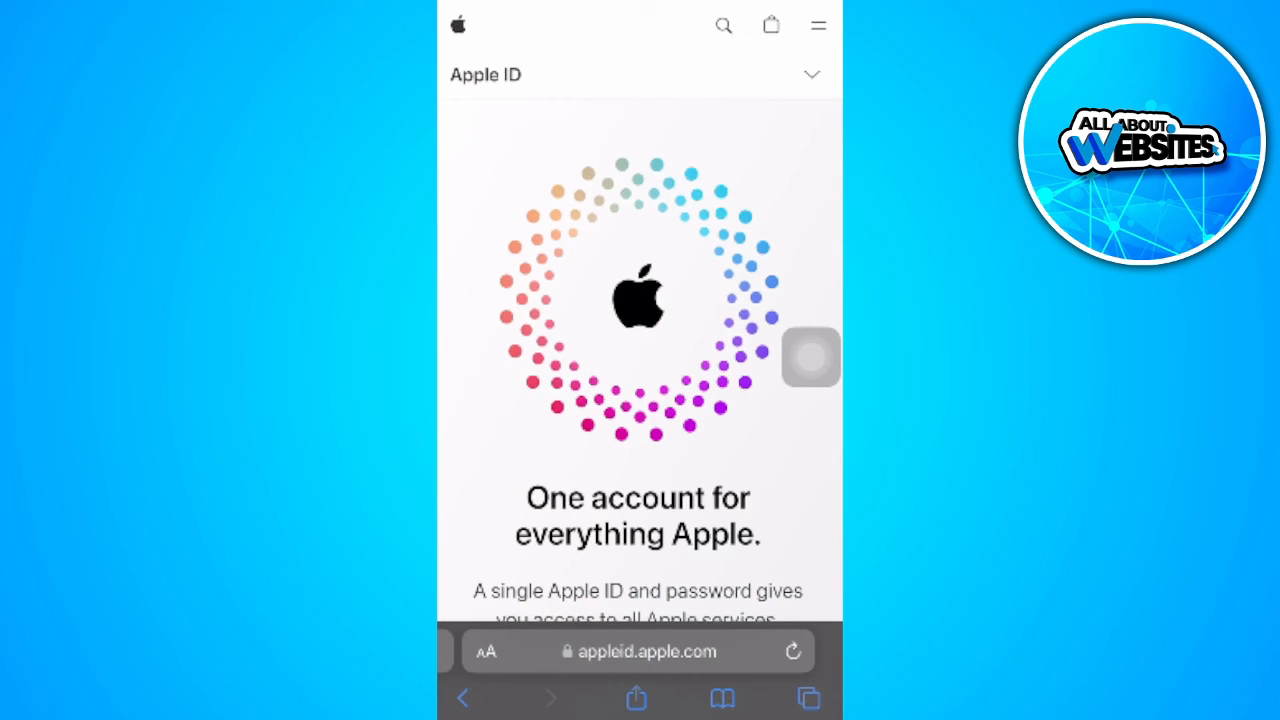
Open the Create Your Apple ID form from the appleid.apple.com menu
{"action": "left_click", "coordinate": [812, 74]}
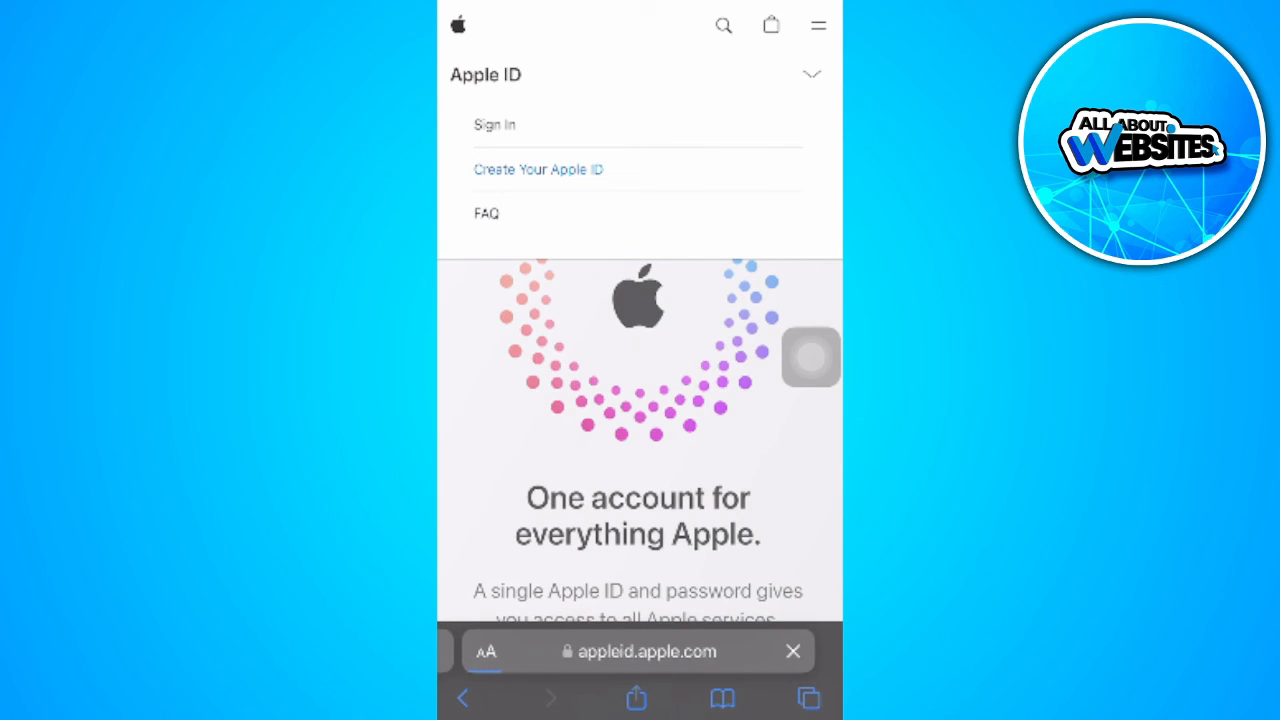
{"action": "left_click", "coordinate": [538, 168]}
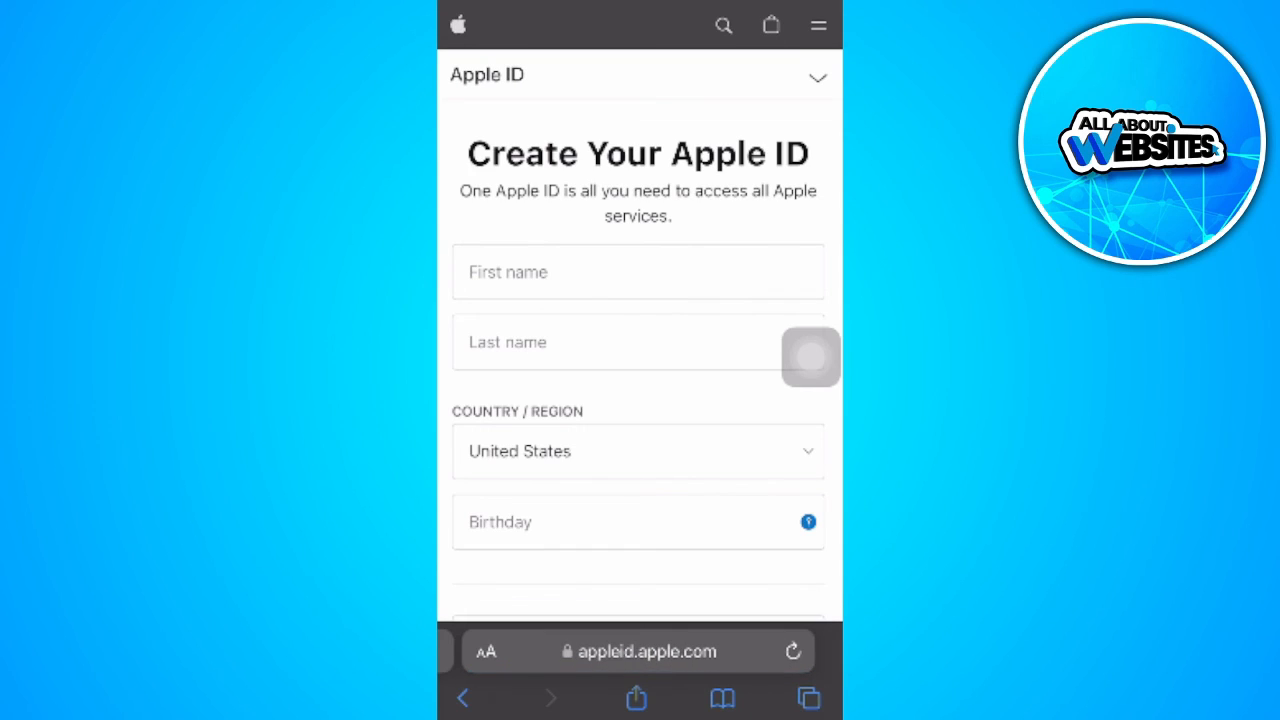